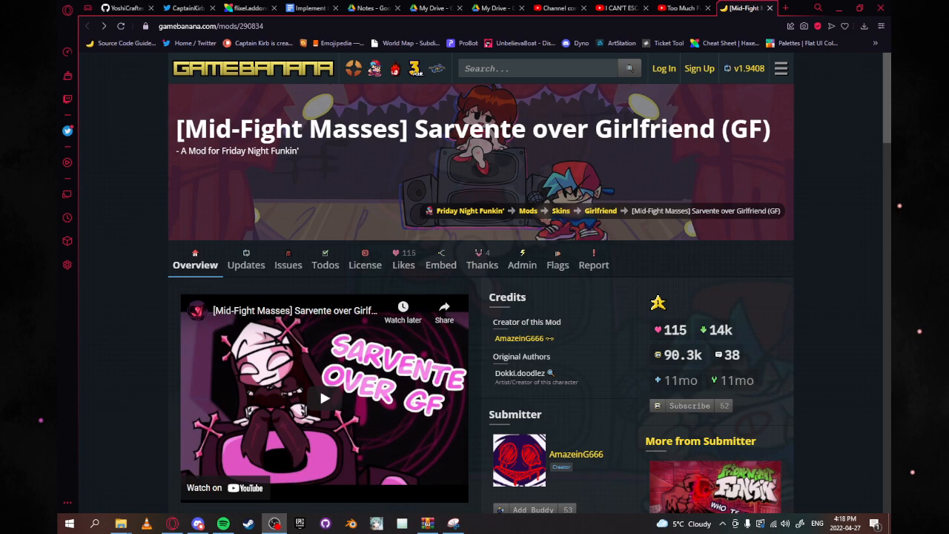
mouse_move(141, 319)
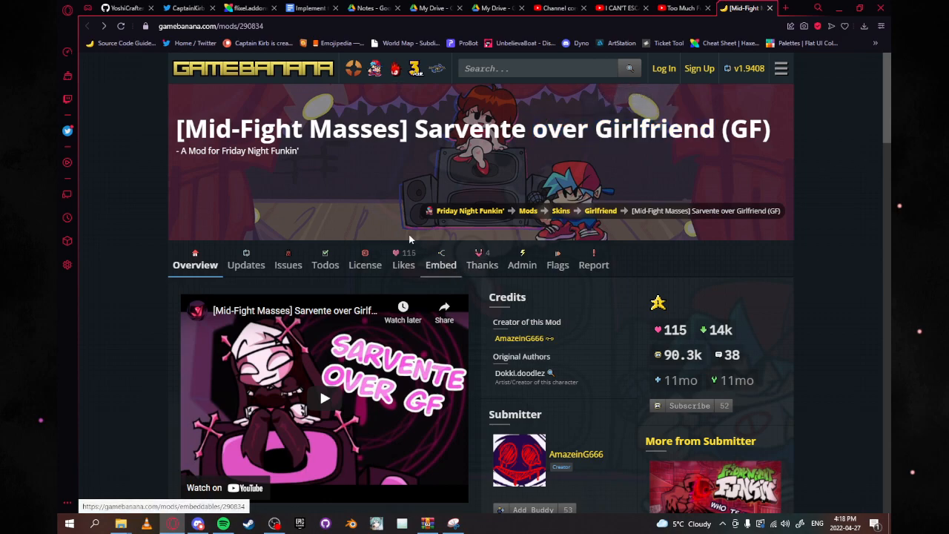
Navigate into Kirb's Yoshi Engine and then its skins folder.
scroll("down", 3)
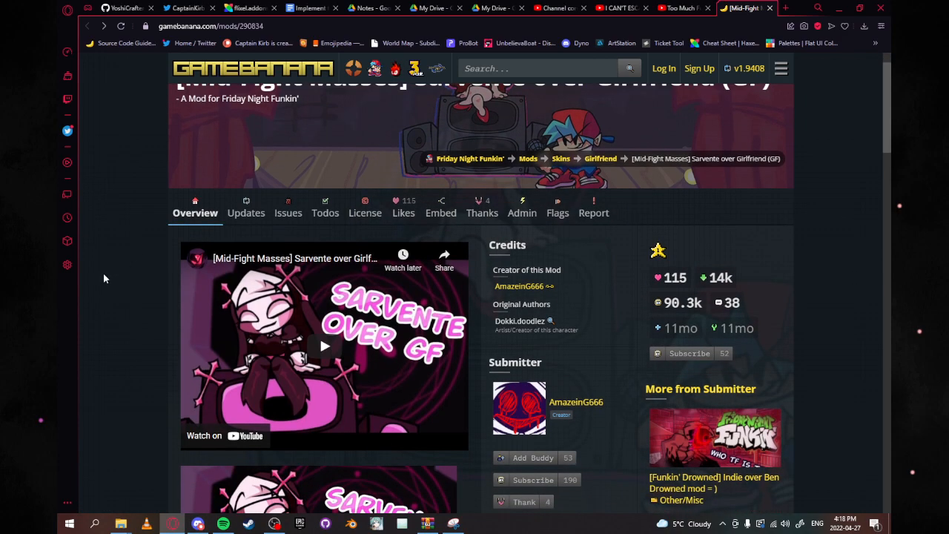
scroll("down", 3)
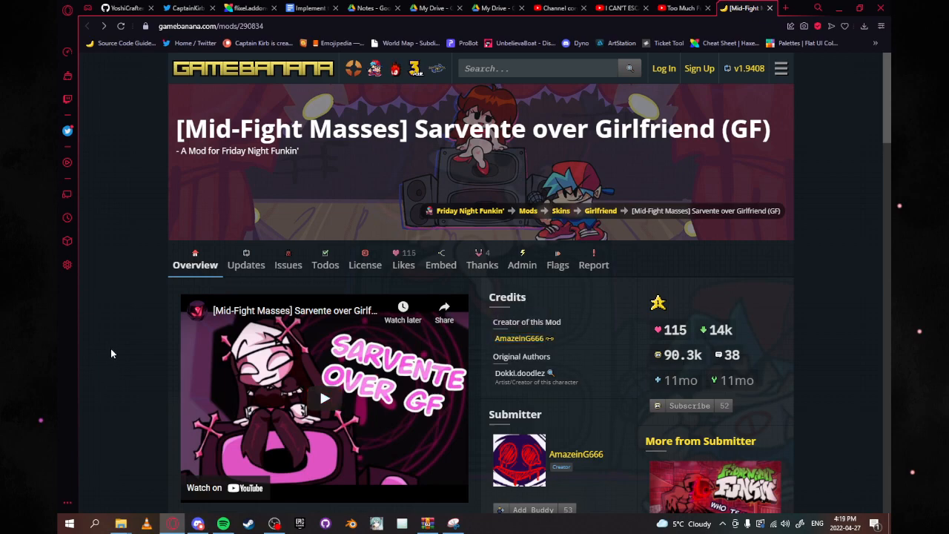
scroll("down", 3)
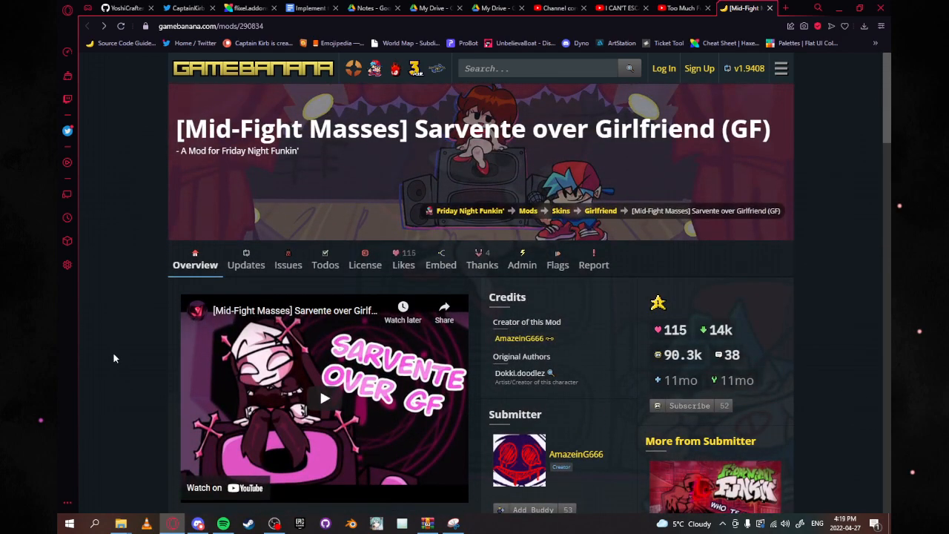
mouse_move(626, 294)
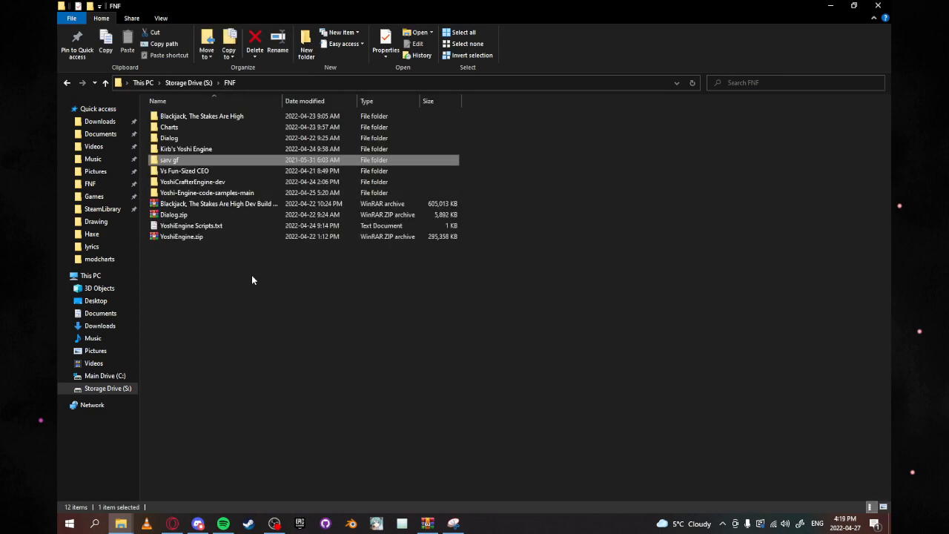
mouse_move(318, 350)
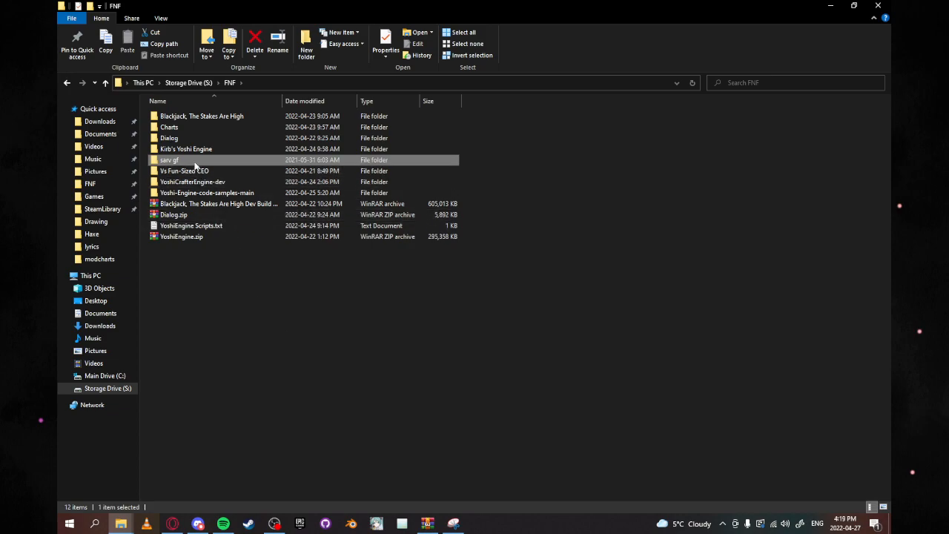
mouse_move(186, 149)
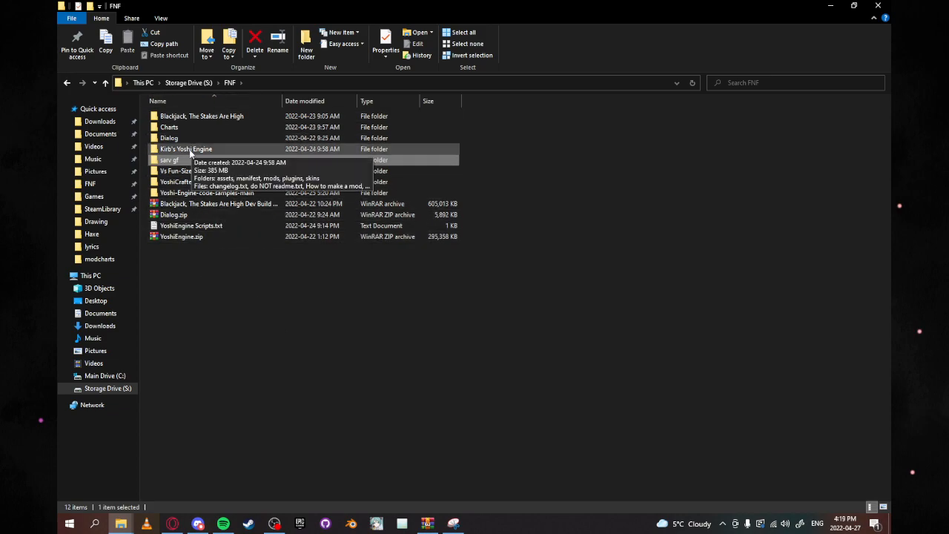
double_click(187, 149)
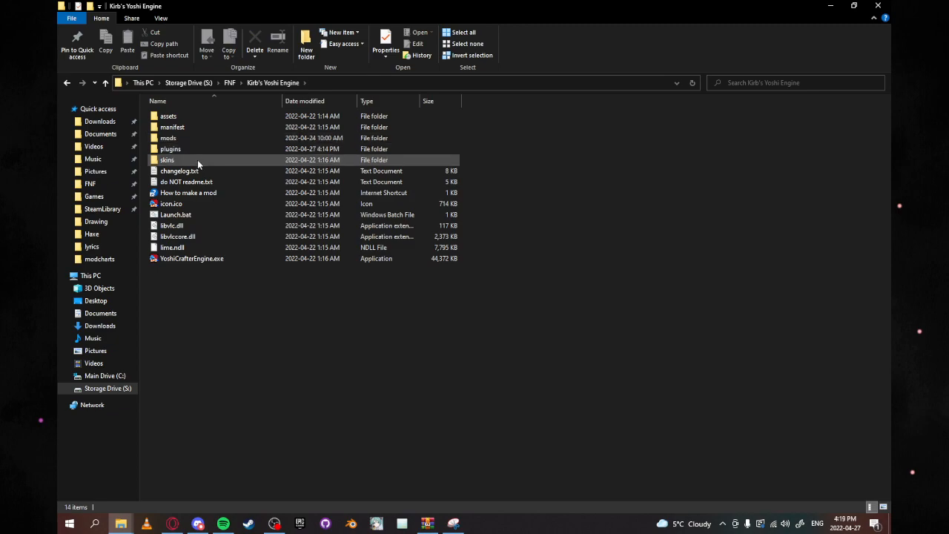
left_click(186, 353)
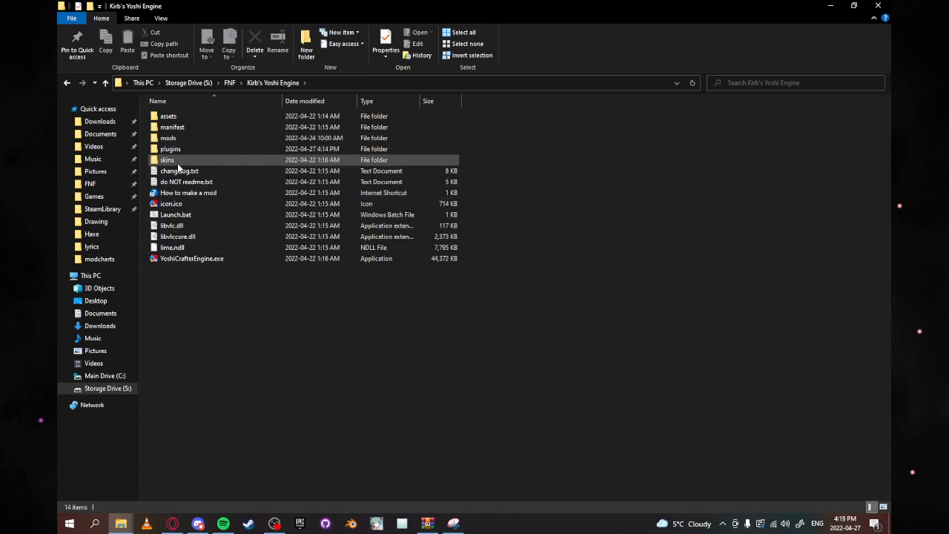
double_click(166, 161)
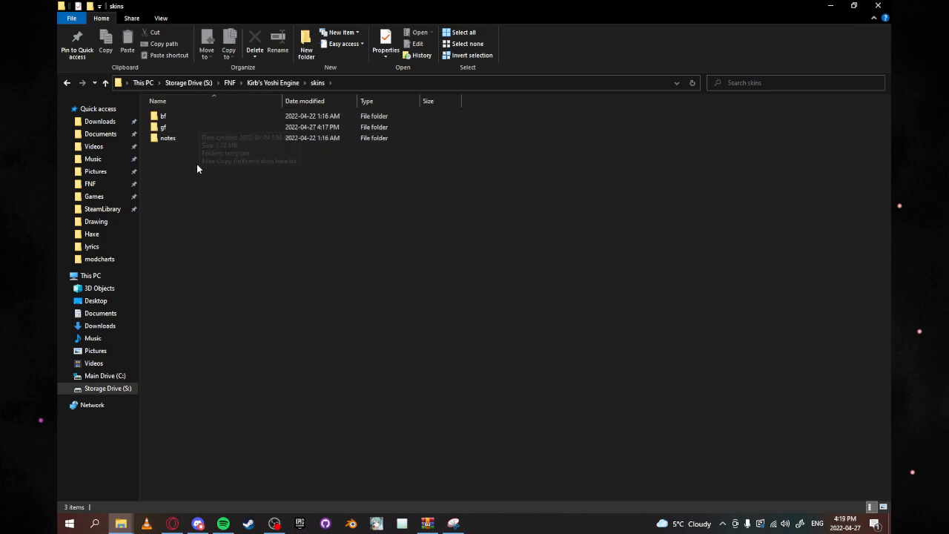
Enter the gf skins folder holding the template skin.
left_click(163, 116)
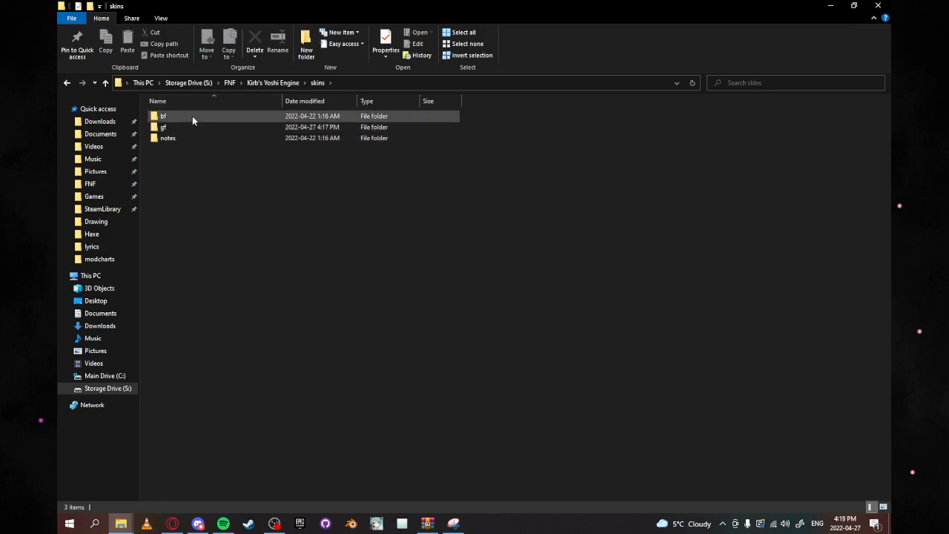
left_click(200, 279)
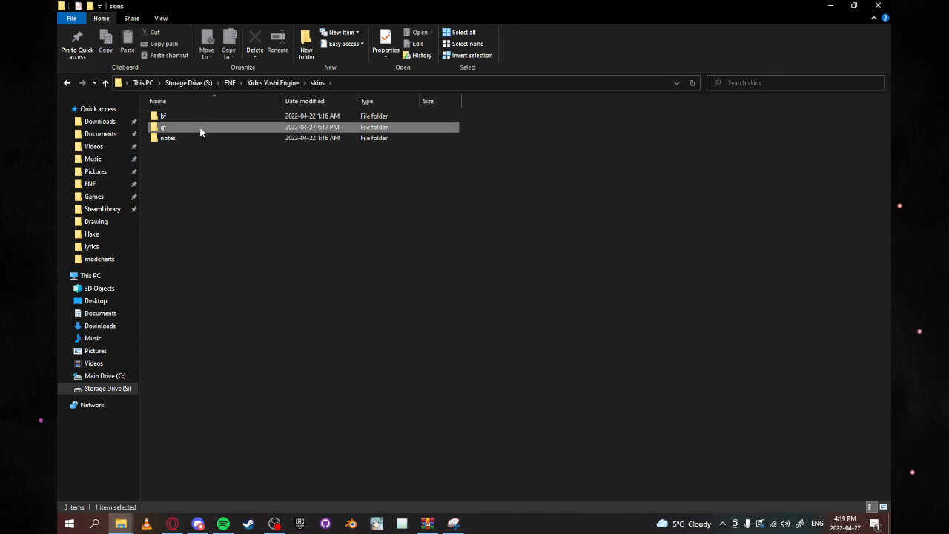
double_click(163, 127)
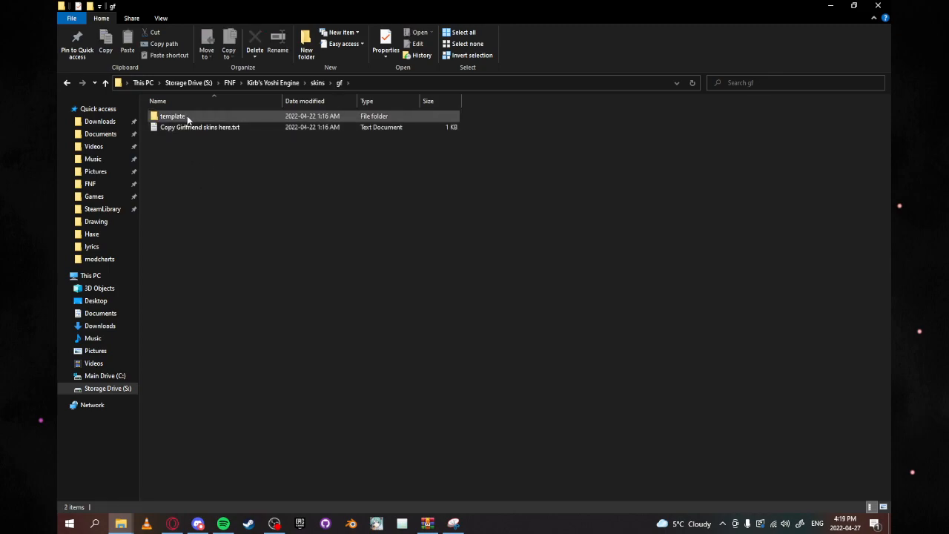
Duplicate the template folder and rename the copy 'sarv'.
left_click(196, 215)
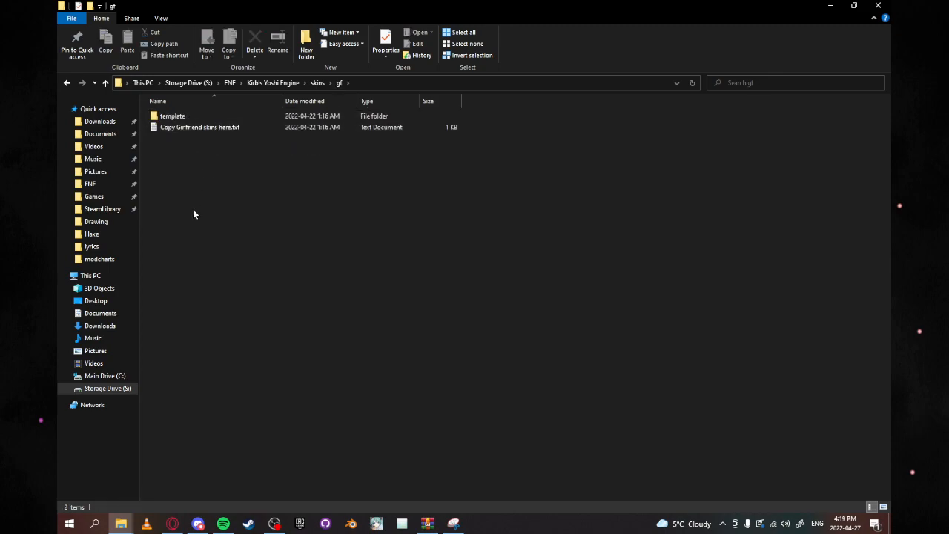
left_click(172, 115)
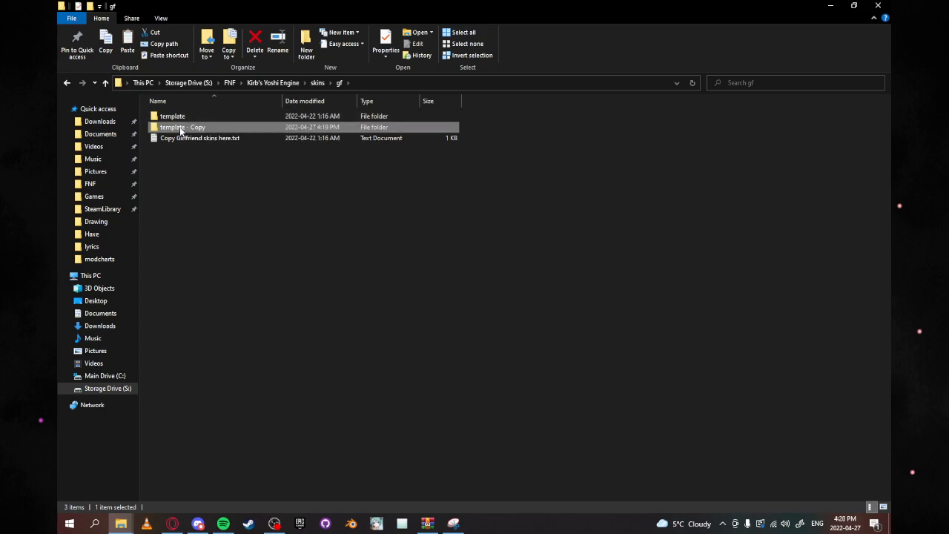
right_click(182, 128)
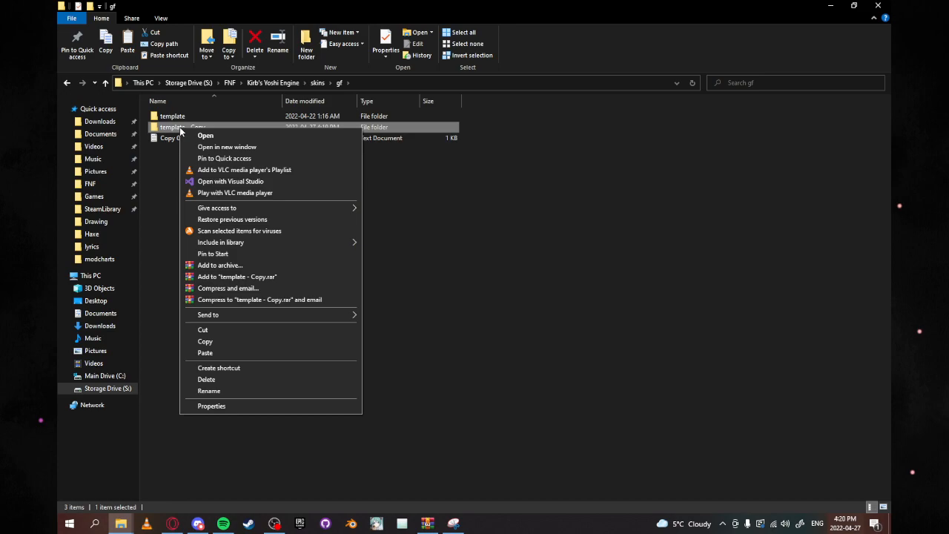
mouse_move(219, 243)
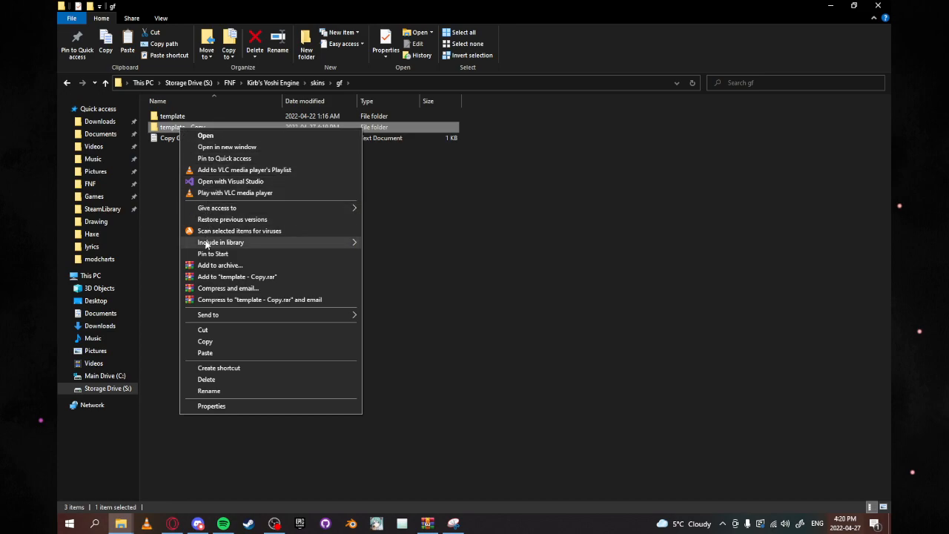
mouse_move(208, 391)
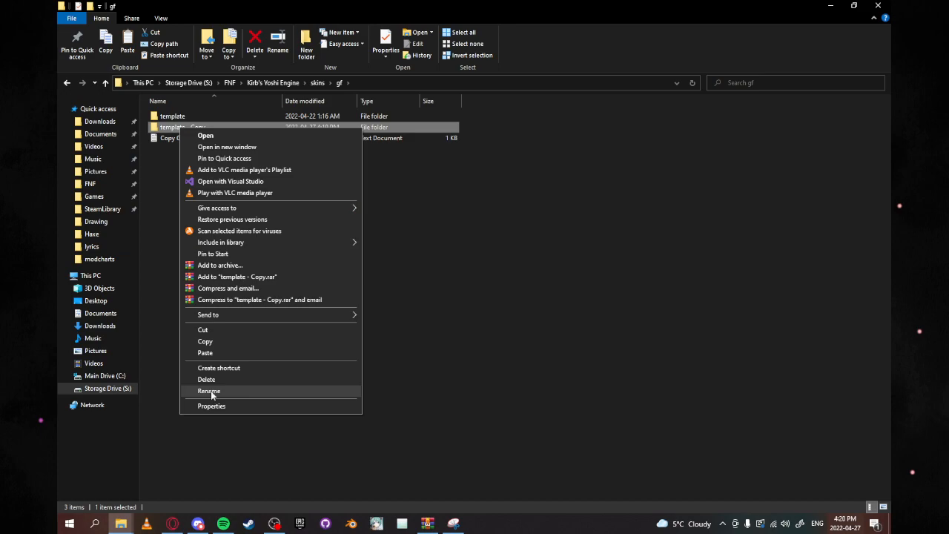
left_click(208, 392)
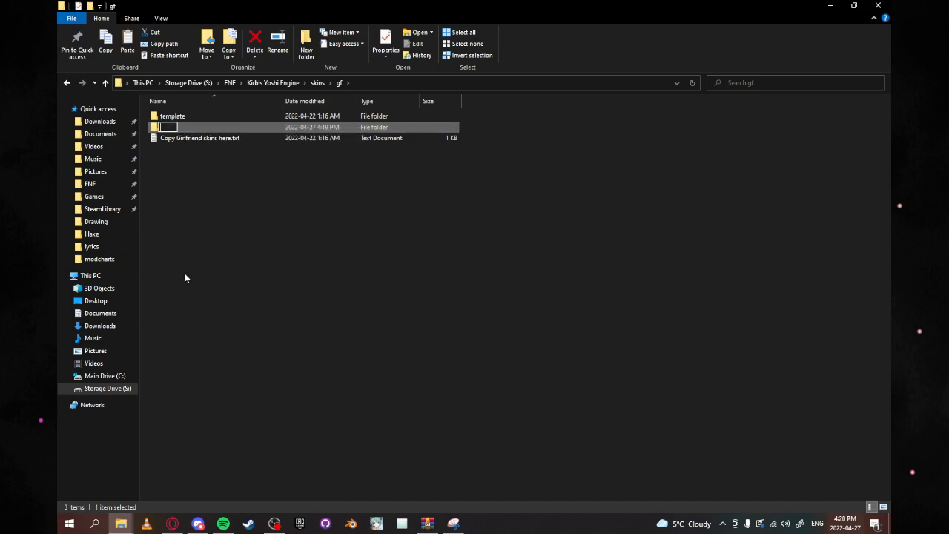
type("sarv")
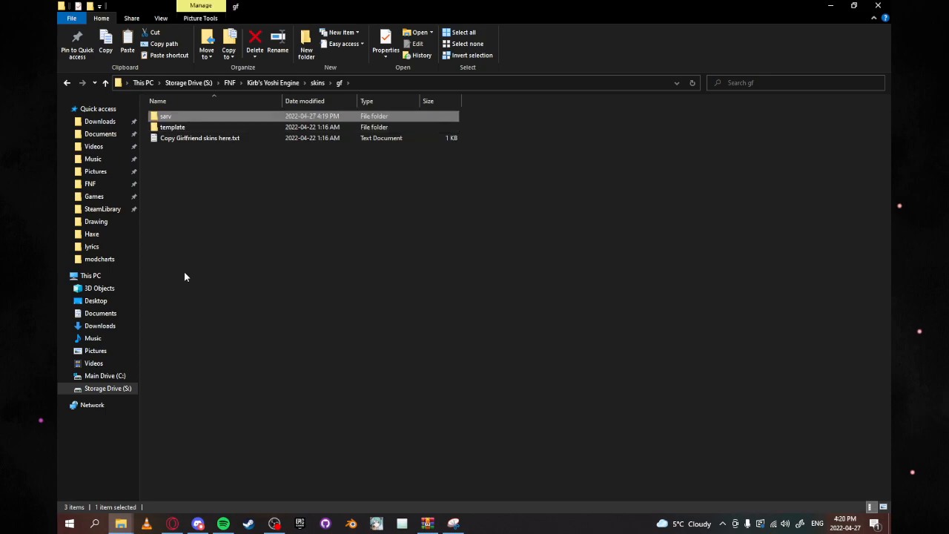
Enter the sarv folder showing Character.hx, icon.png and the spritesheet files.
double_click(165, 116)
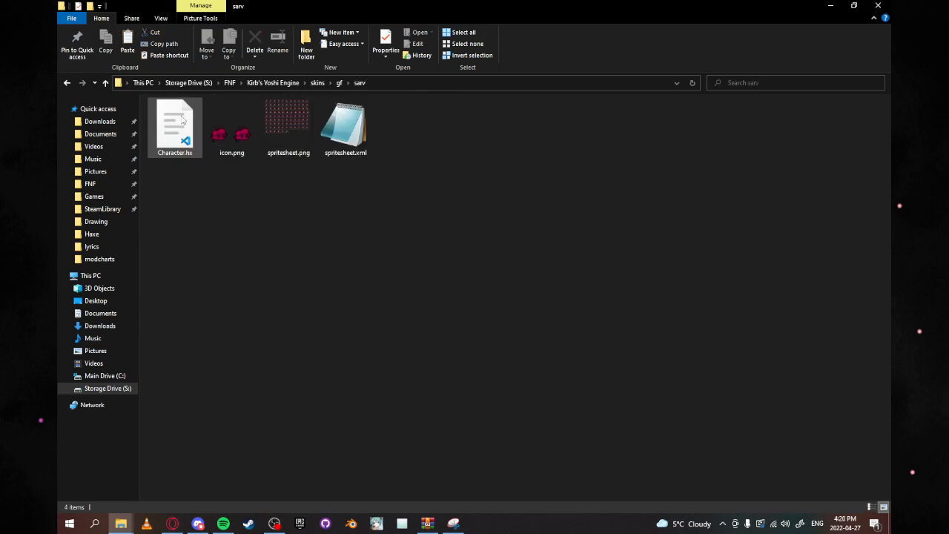
left_click(403, 126)
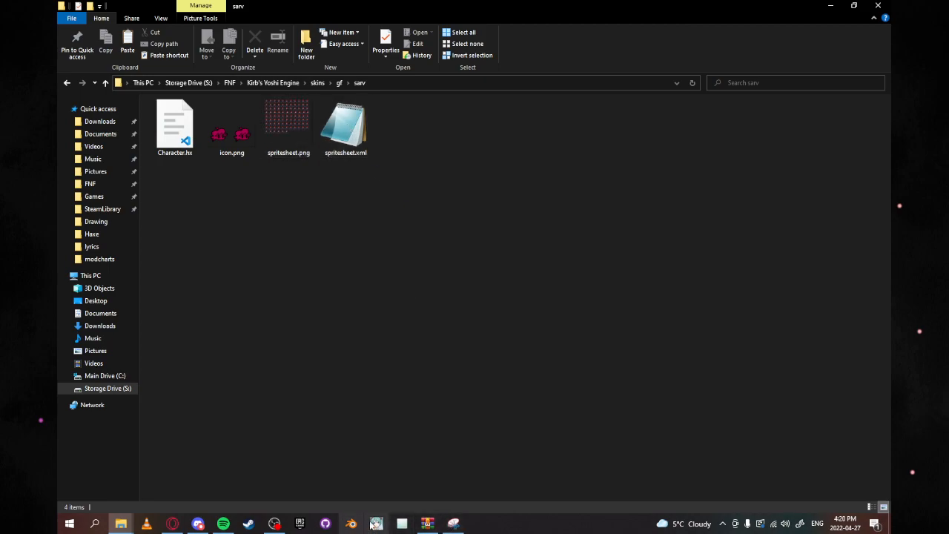
mouse_move(377, 524)
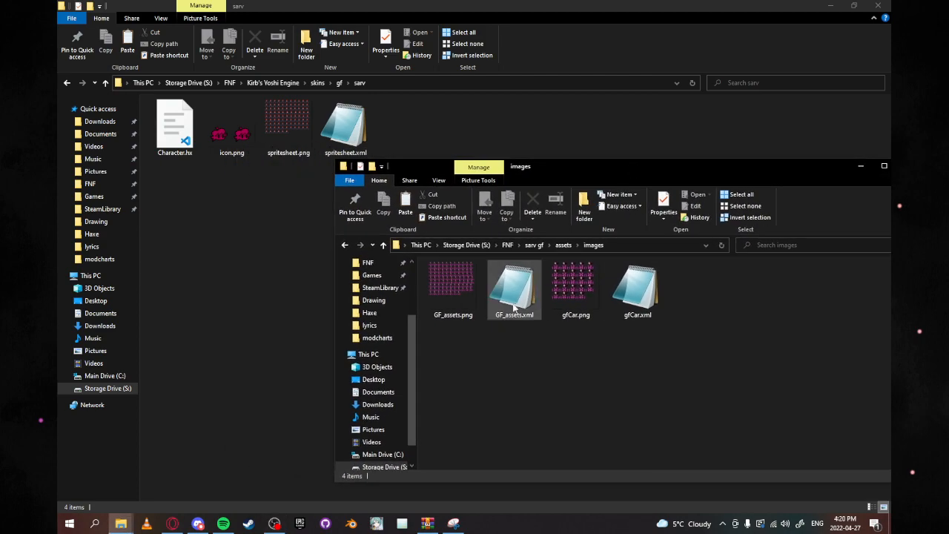
Rename GF_assets to spritesheet and replace the sarv folder's spritesheet files with them.
left_click(453, 285)
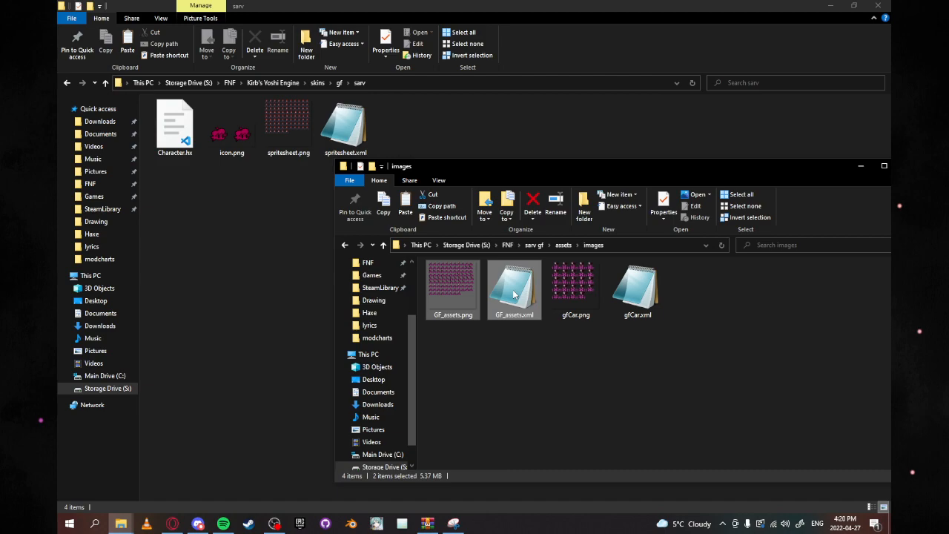
right_click(513, 289)
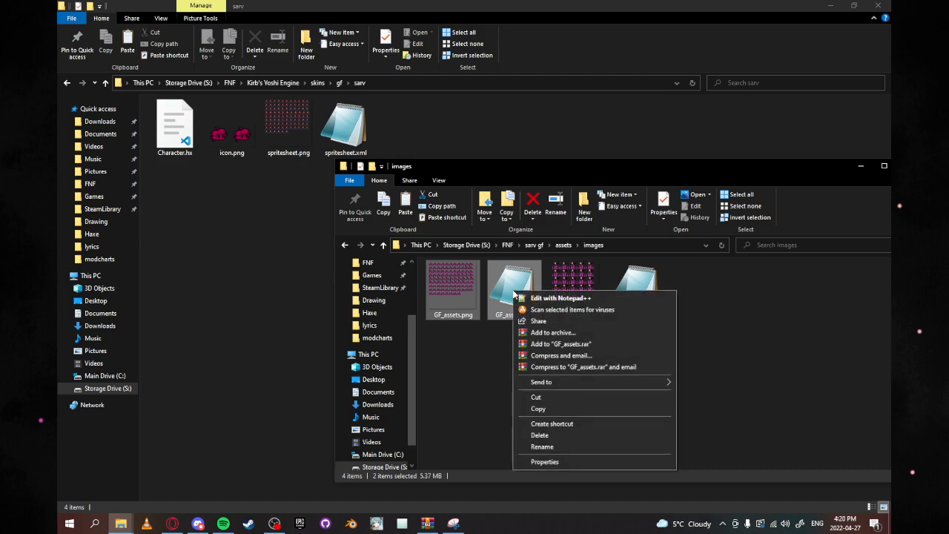
left_click(543, 447)
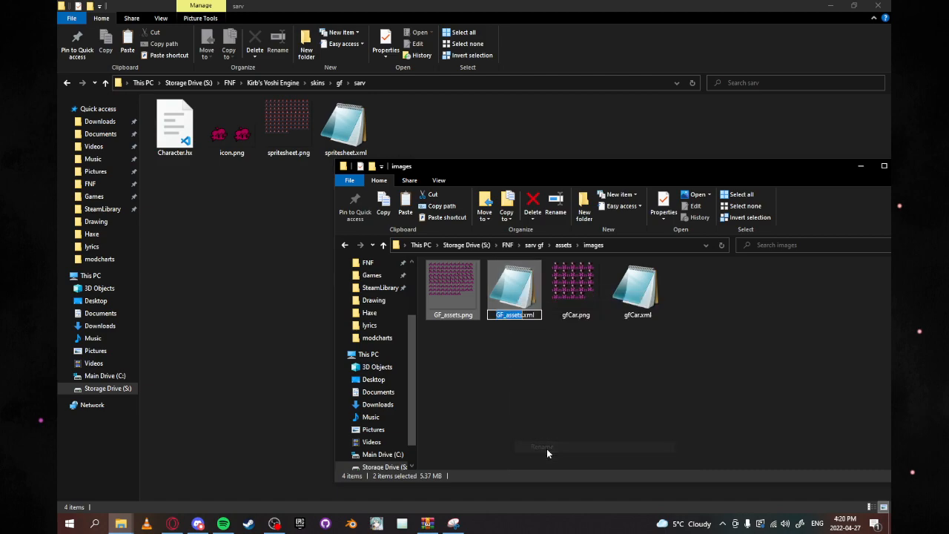
type("spr.xml")
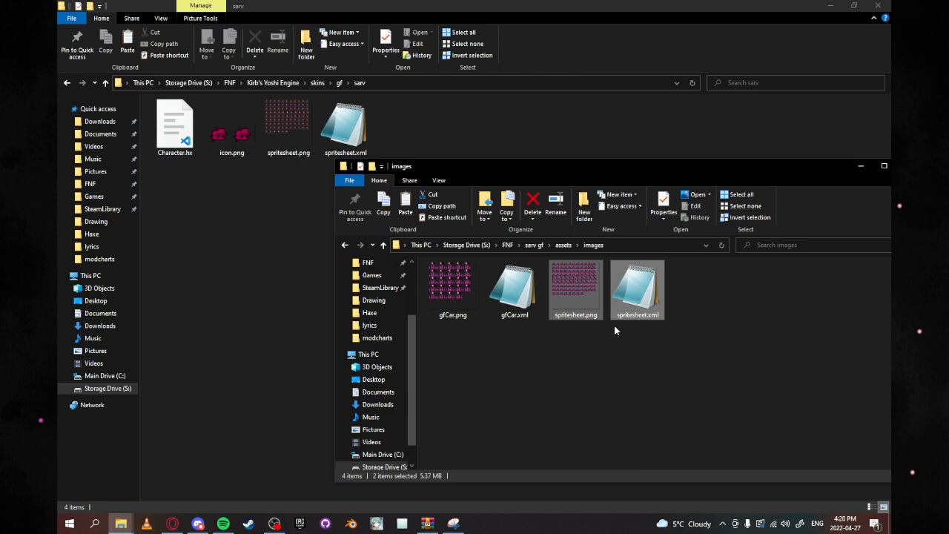
mouse_move(576, 289)
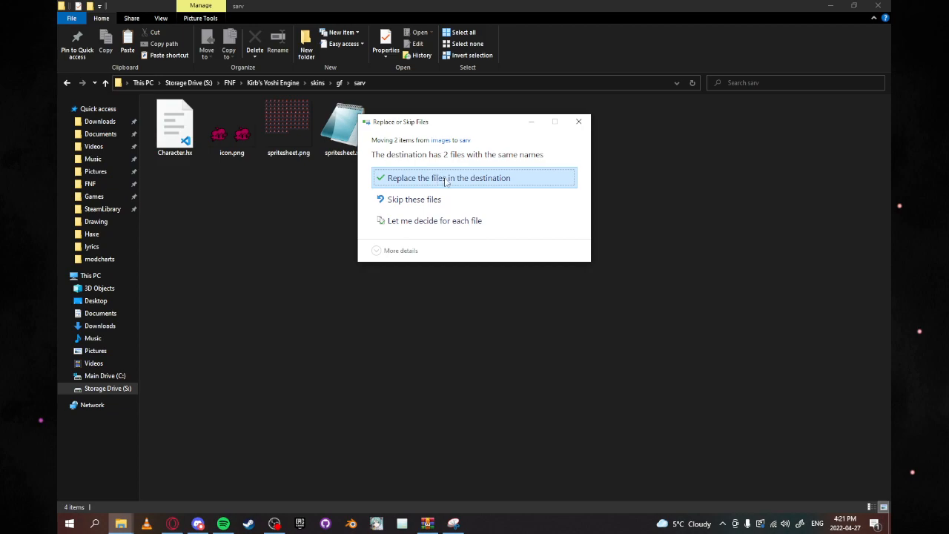
left_click(448, 178)
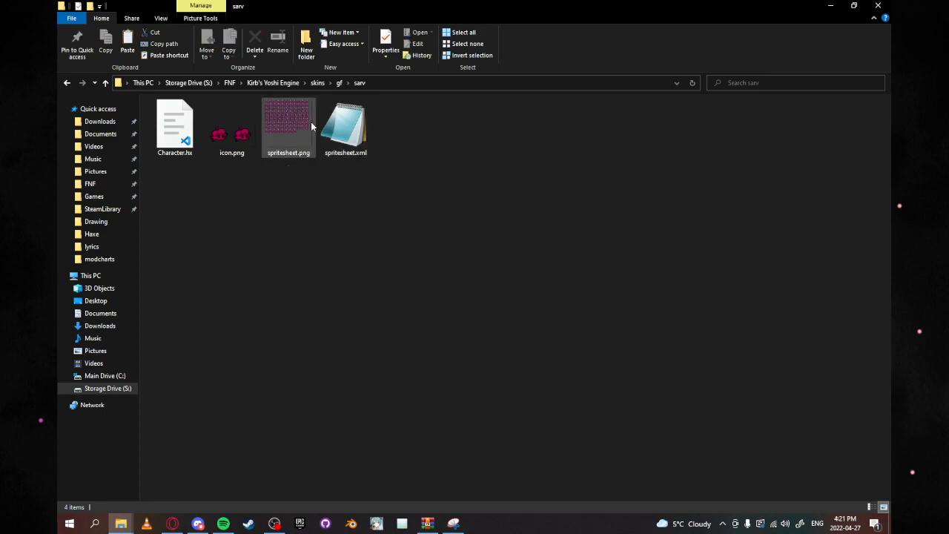
double_click(231, 127)
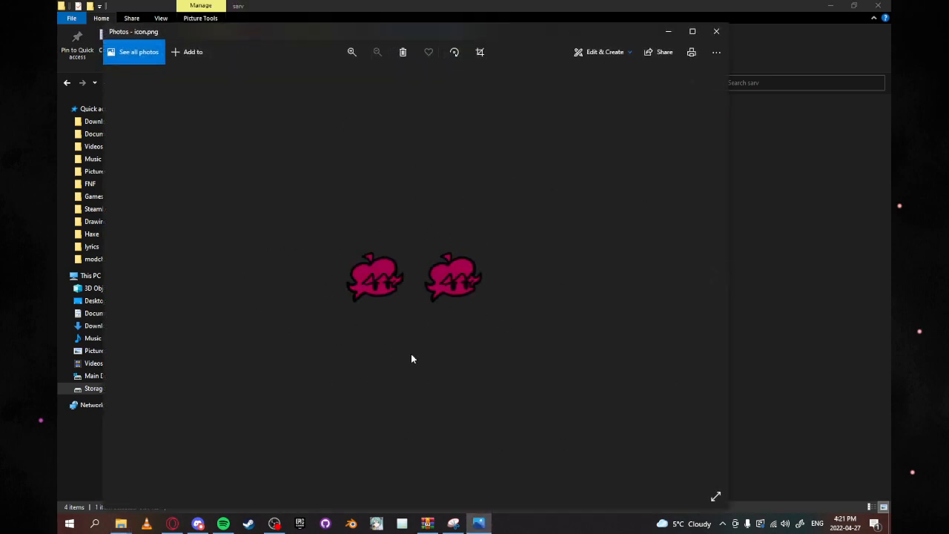
mouse_move(716, 52)
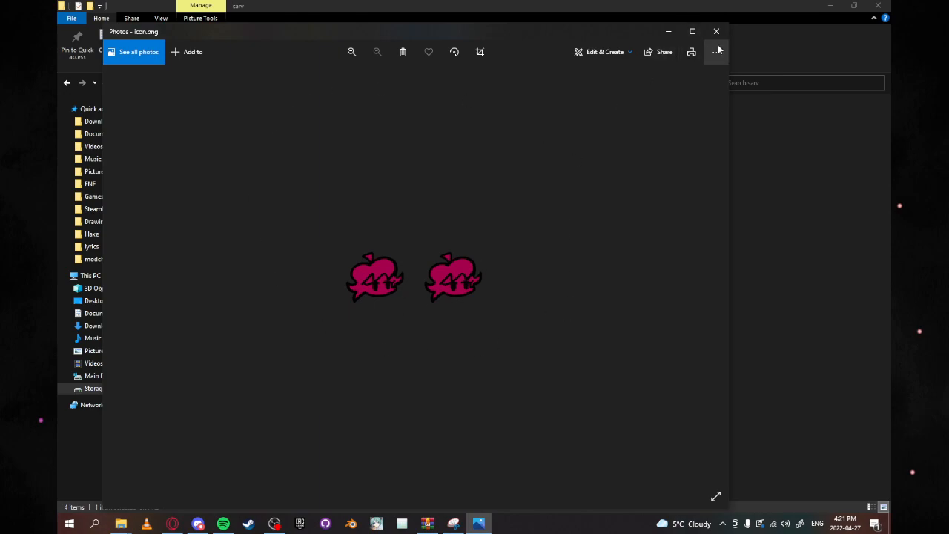
left_click(717, 31)
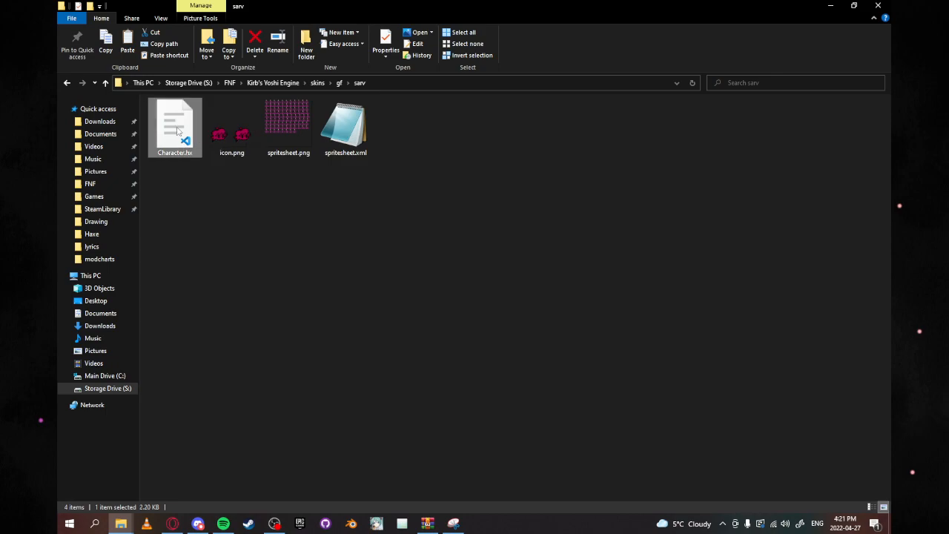
double_click(175, 126)
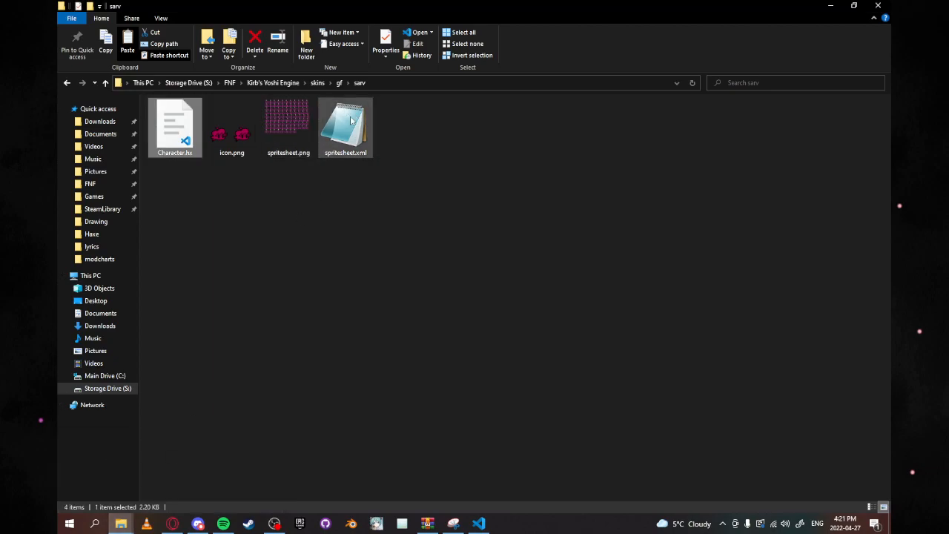
Read through spritesheet.xml in Notepad to note the GF SubTexture animation names.
double_click(344, 126)
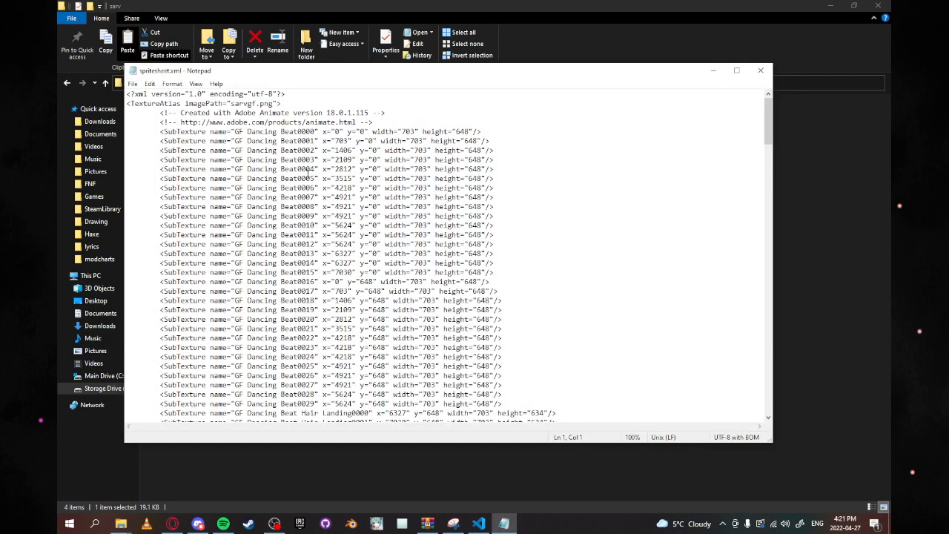
scroll("down", 3)
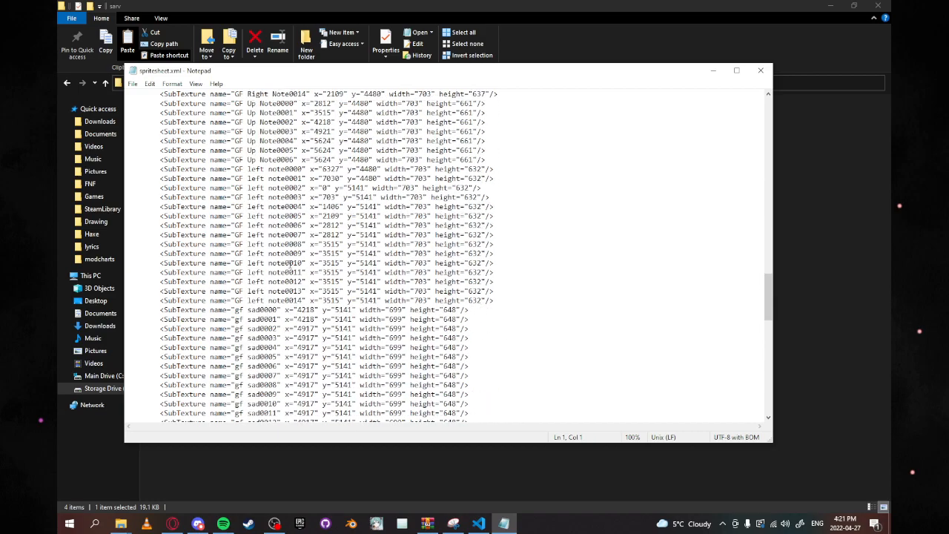
scroll("down", 3)
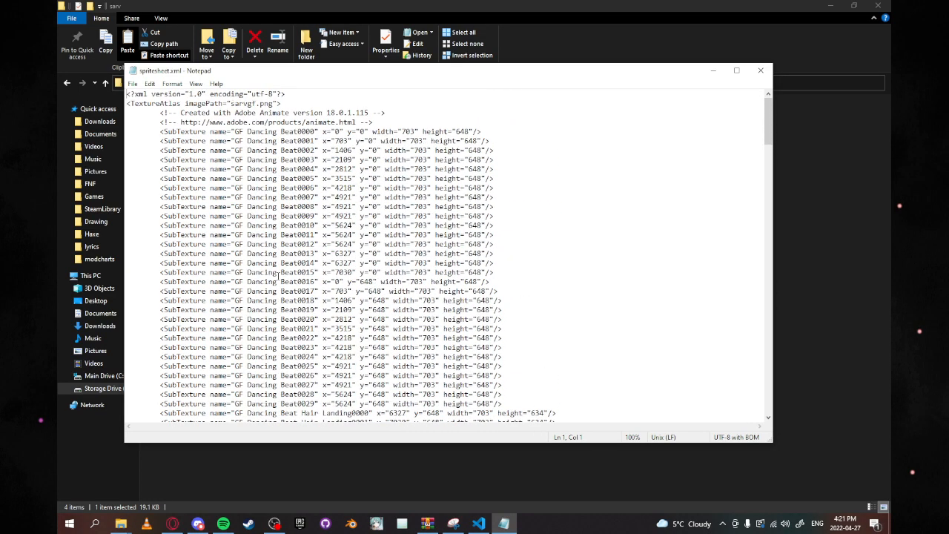
left_click(477, 523)
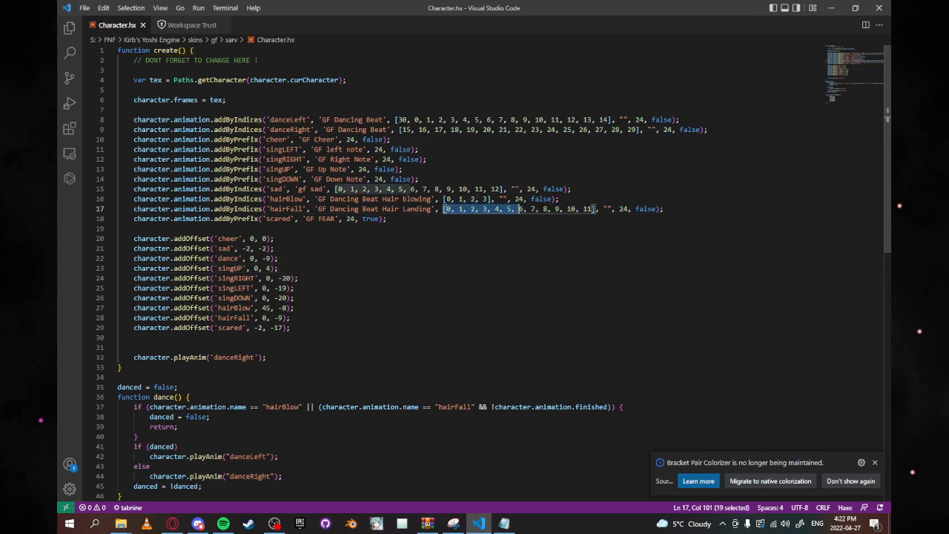
Review the hairFall frame indices and the addOffset lines in Character.hx.
left_click_drag(519, 208, 599, 207)
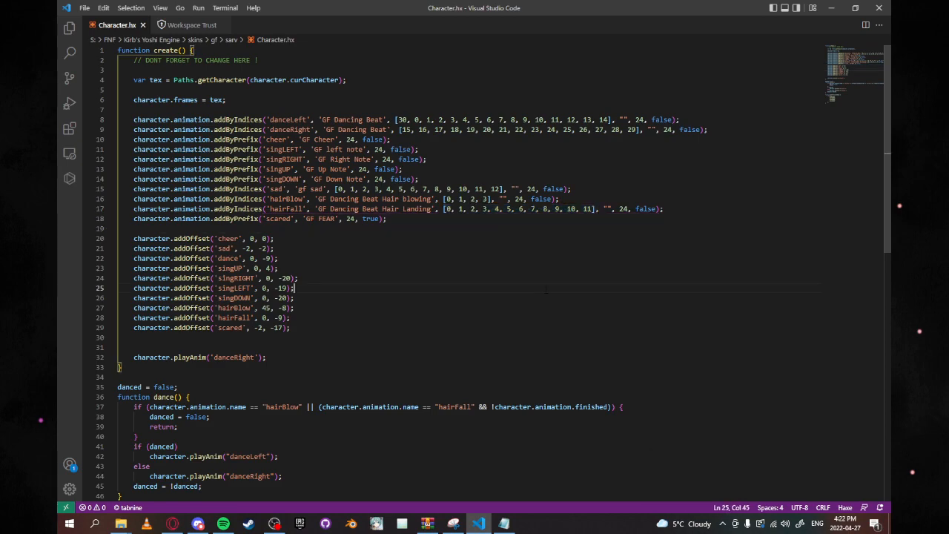
scroll("down", 3)
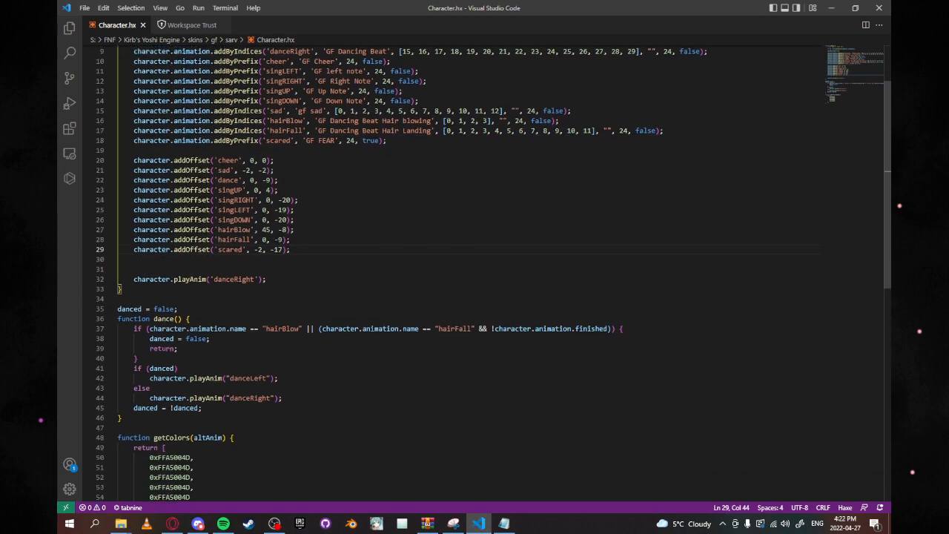
scroll("down", 3)
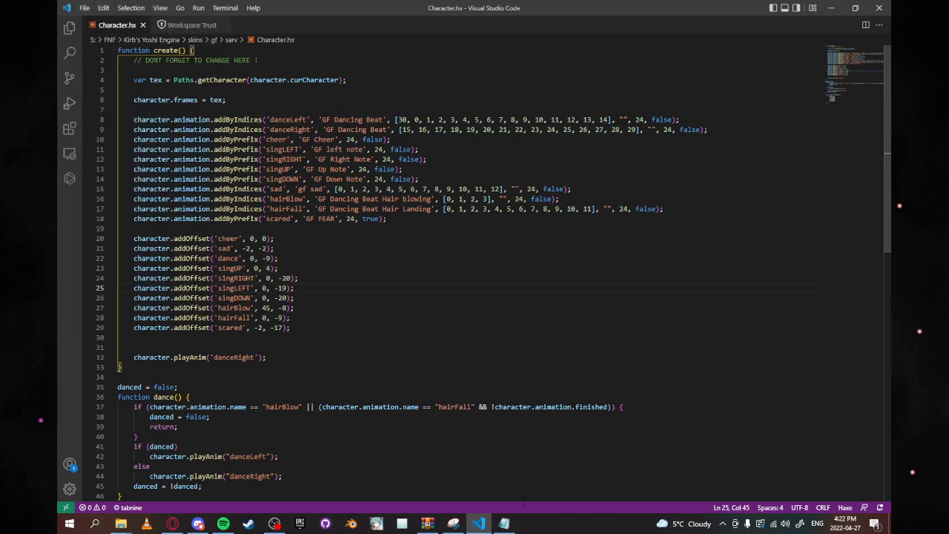
Return to the Kirb's Yoshi Engine folder and launch YoshiCrafterEngine.exe.
left_click(120, 523)
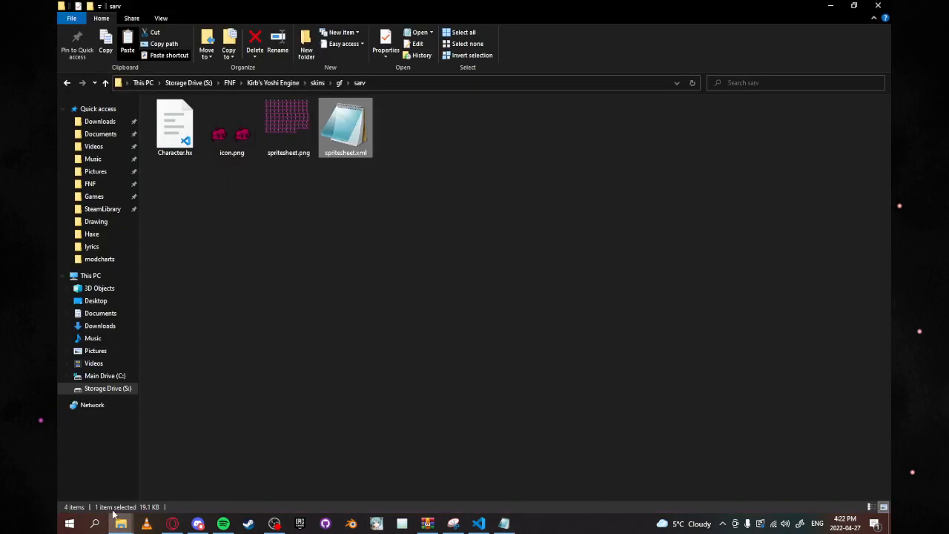
left_click(288, 126)
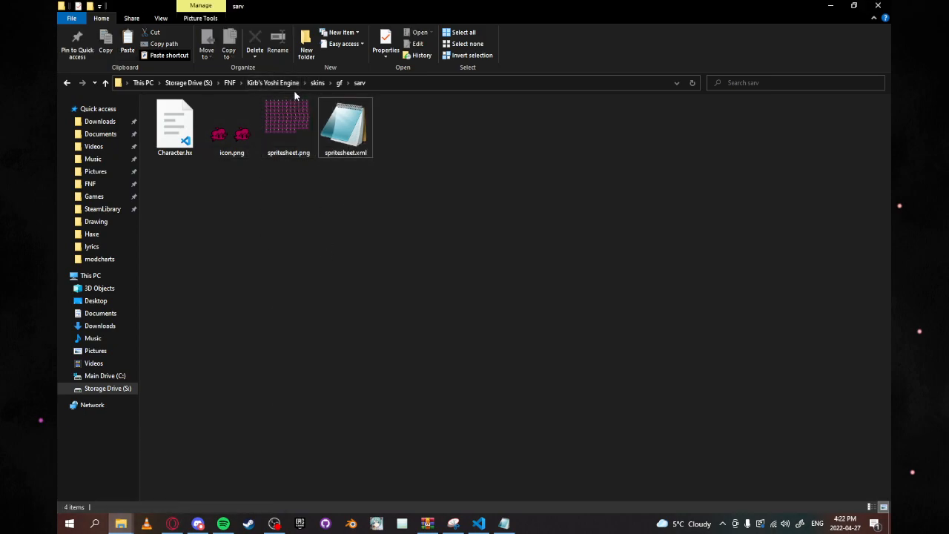
left_click(273, 83)
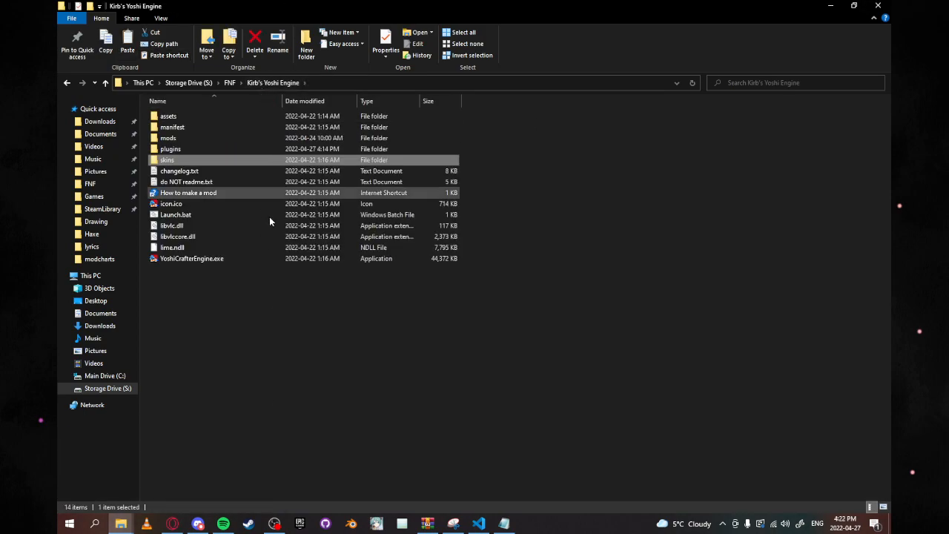
mouse_move(191, 258)
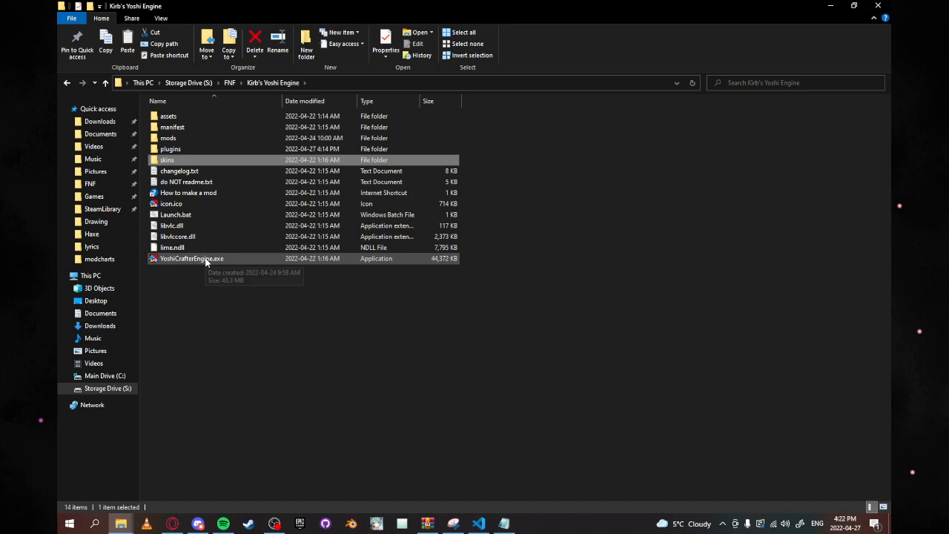
double_click(192, 258)
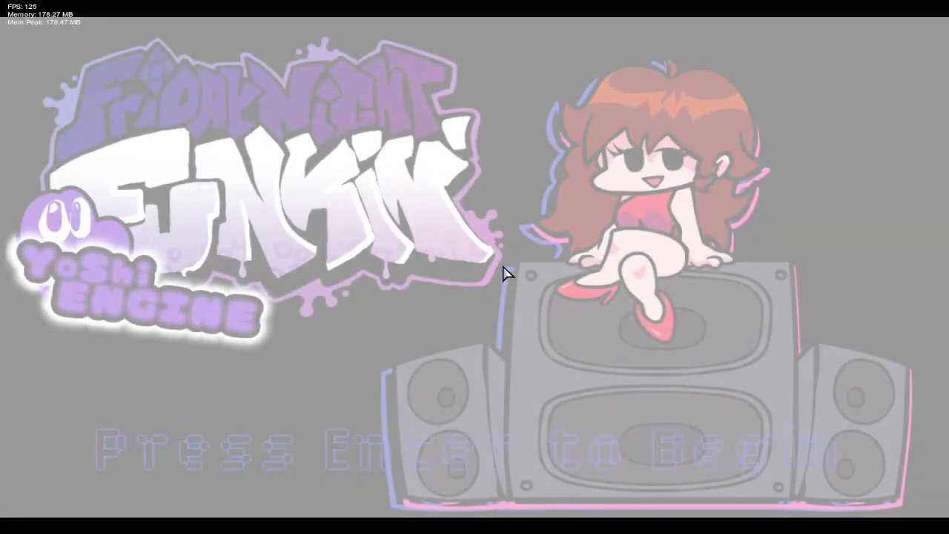
Advance past the title screen toward the options menu.
key("enter")
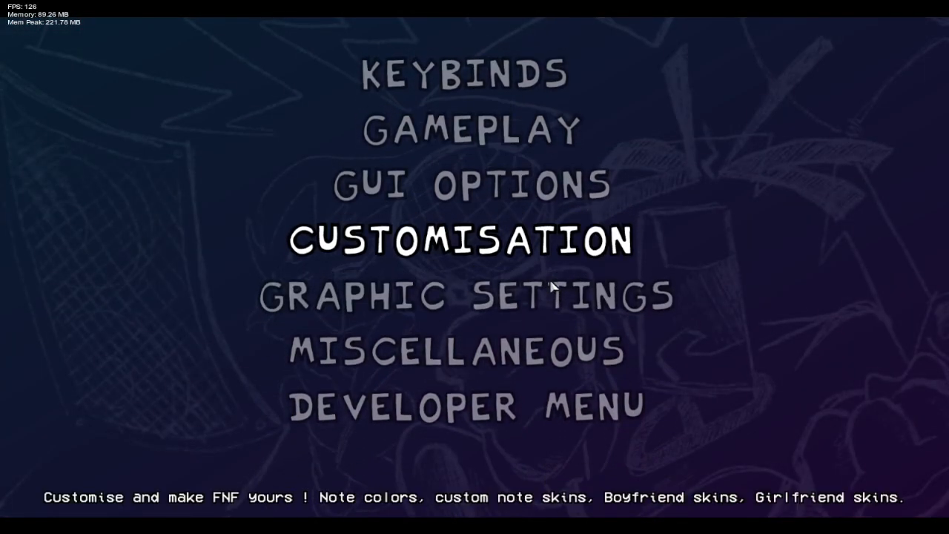
In Customisation, move down to the Girlfriend Skin setting to choose sarv.
left_click(459, 240)
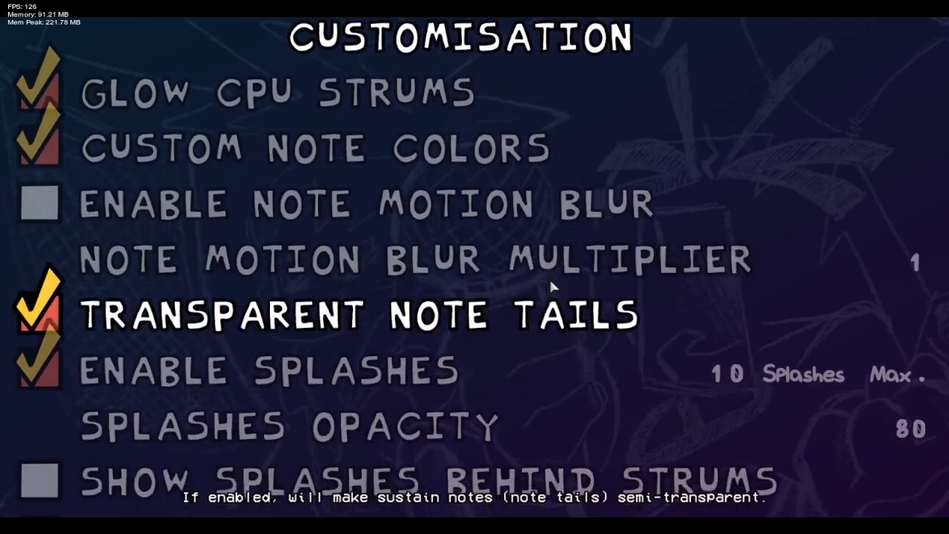
scroll("down", 3)
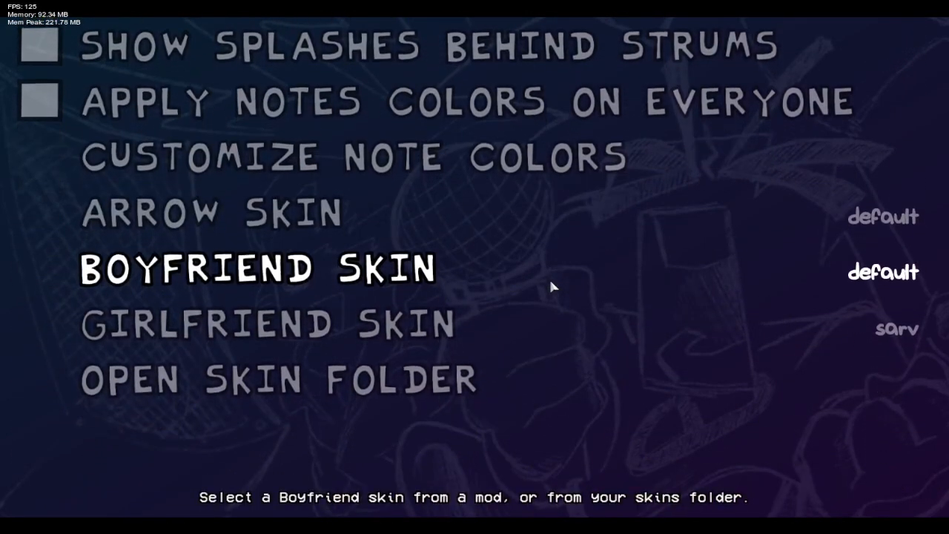
key("down")
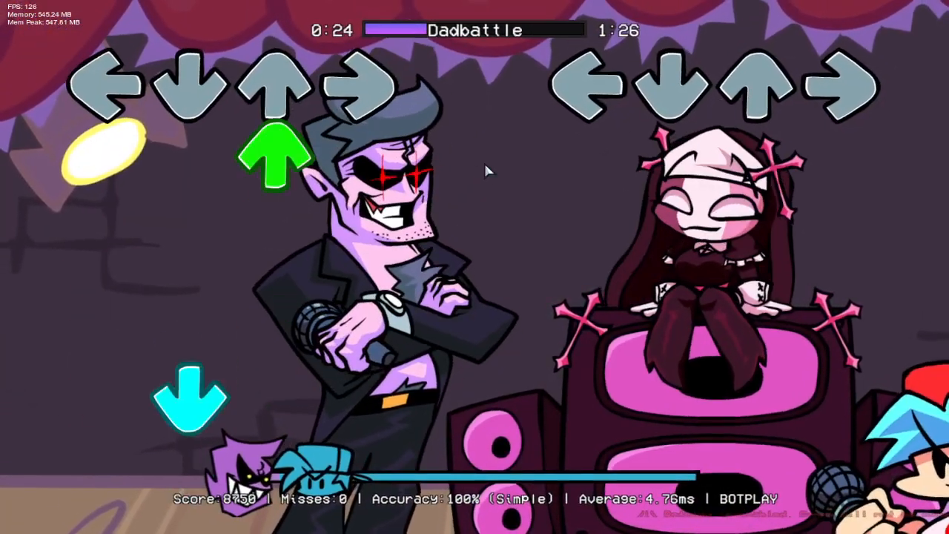
Pause Dadbattle with the Sarvente skin on the speakers.
key("escape")
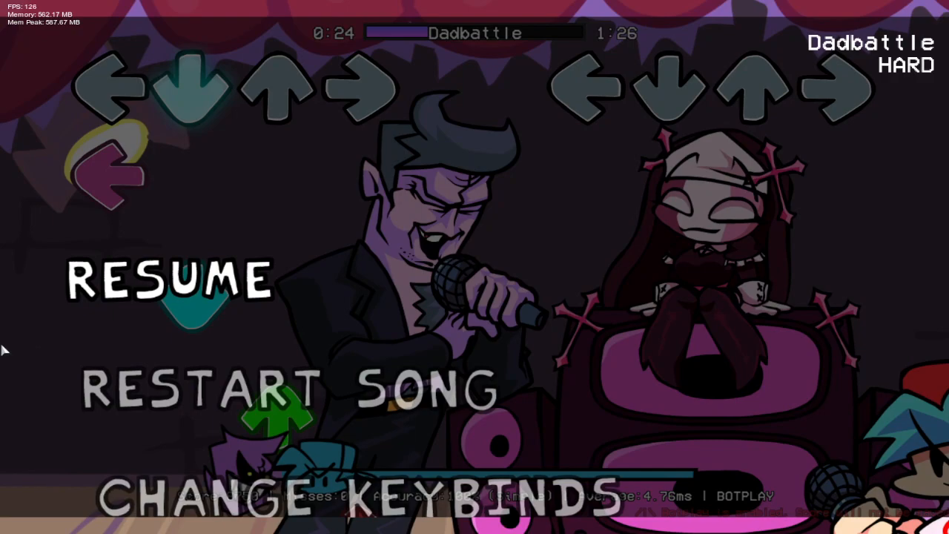